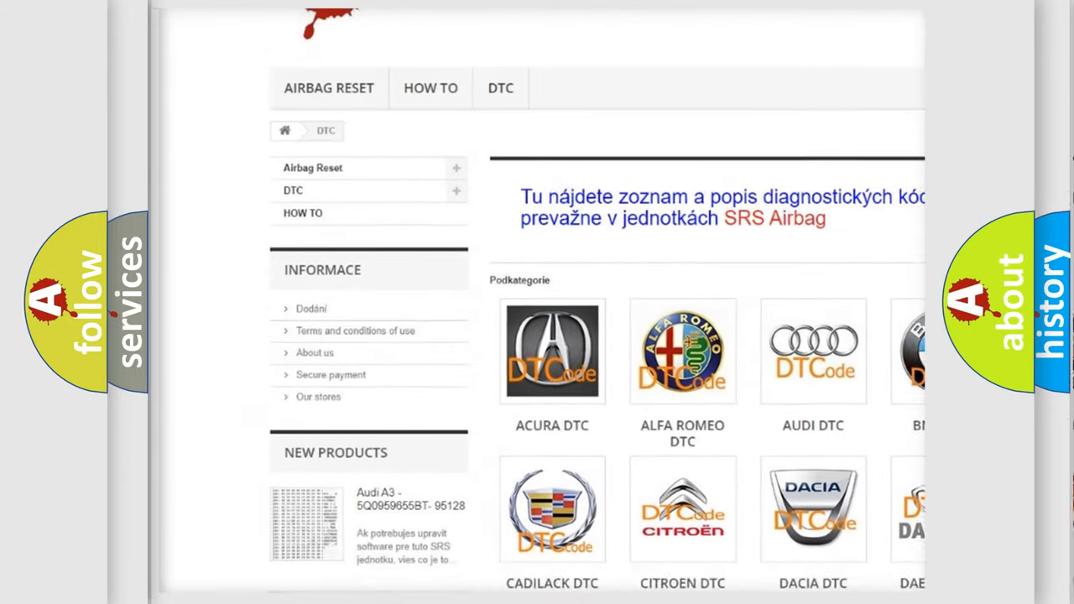
scroll("down", 3)
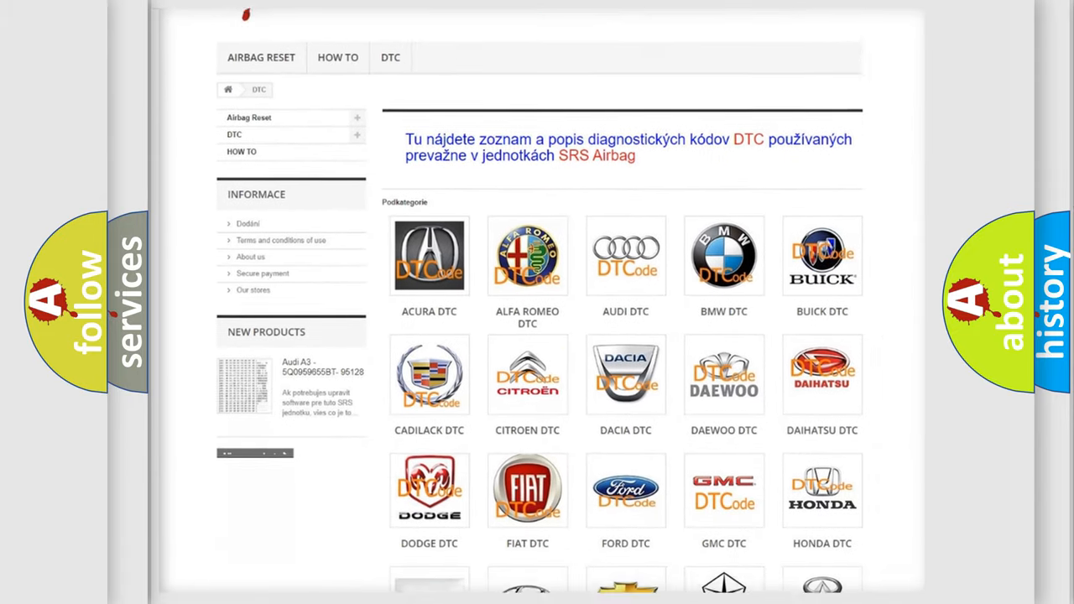
scroll("down", 3)
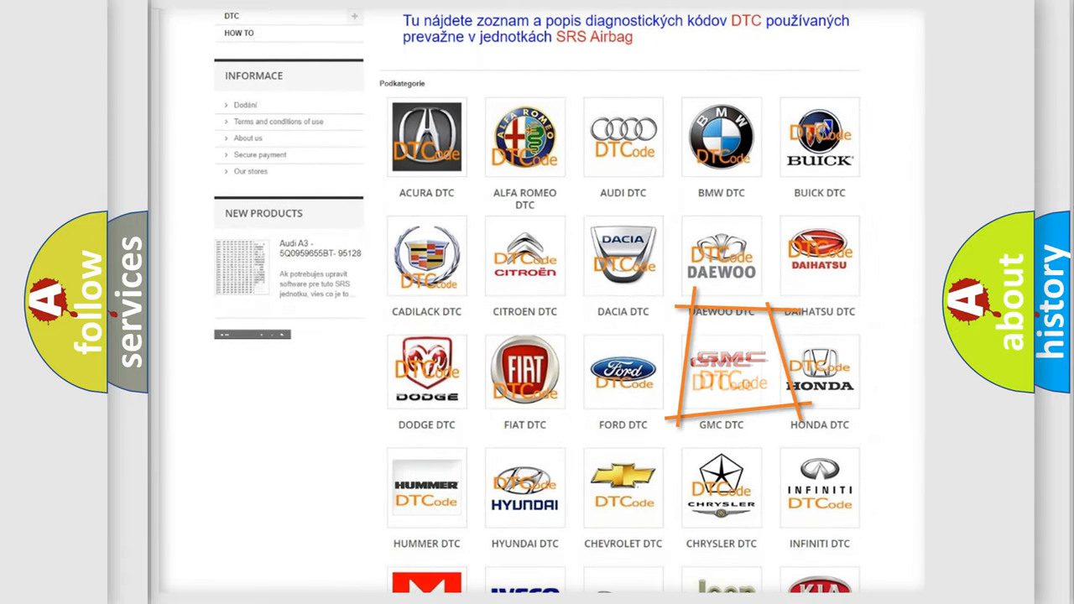